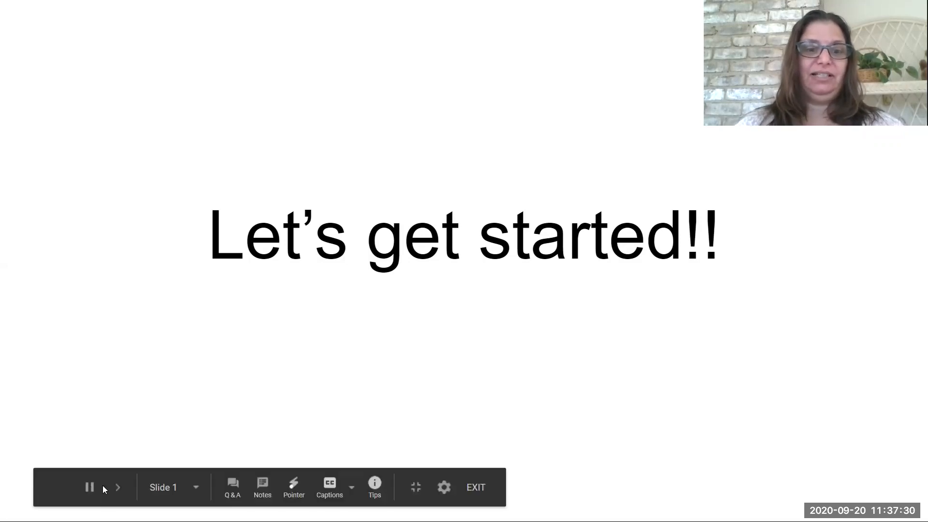
# Advance from the title slide to slide 2 about clicking the Google Chrome icon
pyautogui.click(118, 487)
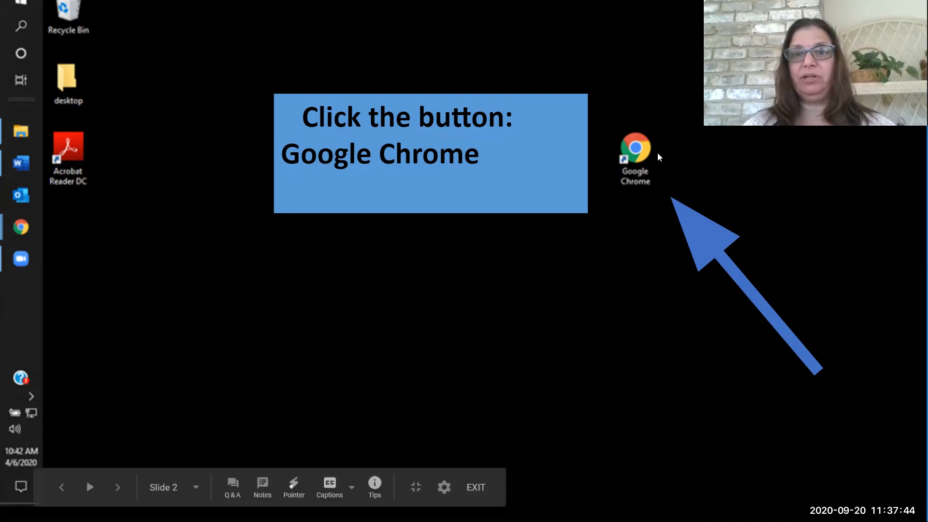
pyautogui.moveTo(203, 375)
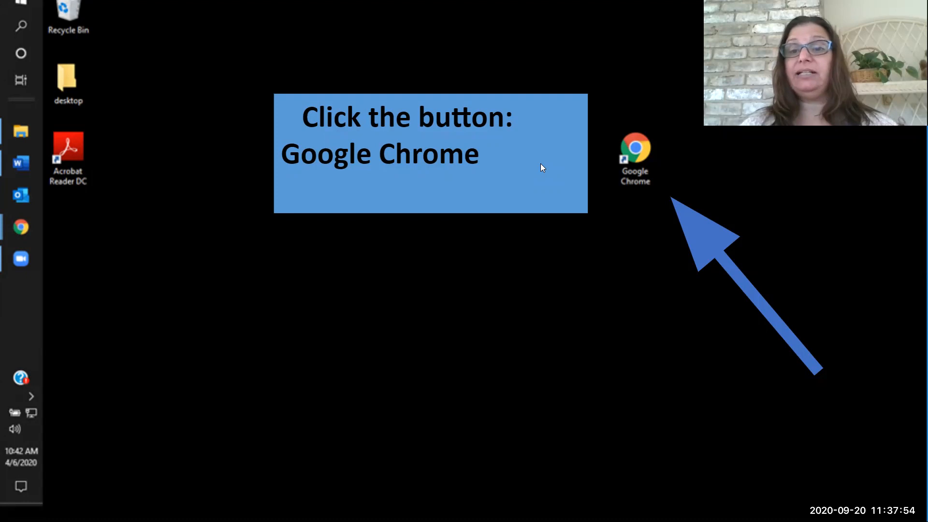
pyautogui.moveTo(112, 497)
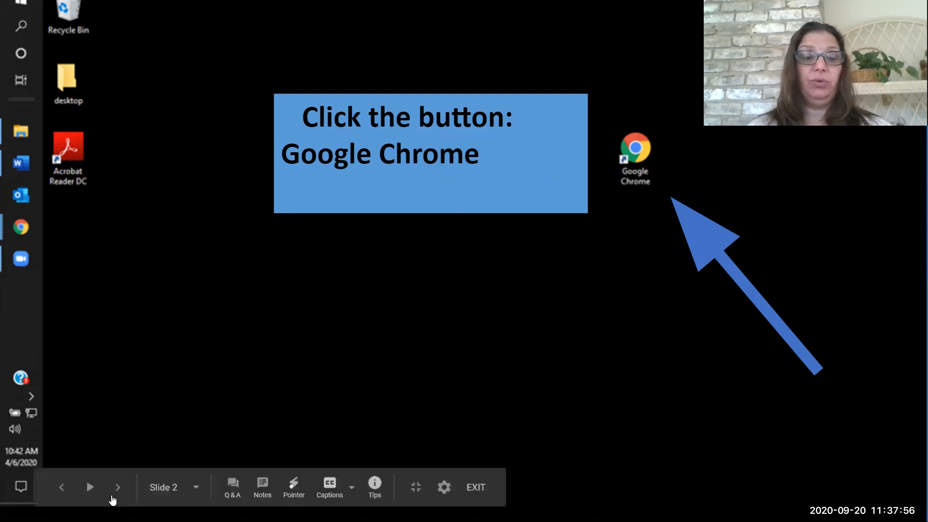
# Advance through slide 3's address-bar instruction to slide 4 showing clever.com typed in the browser
pyautogui.click(117, 488)
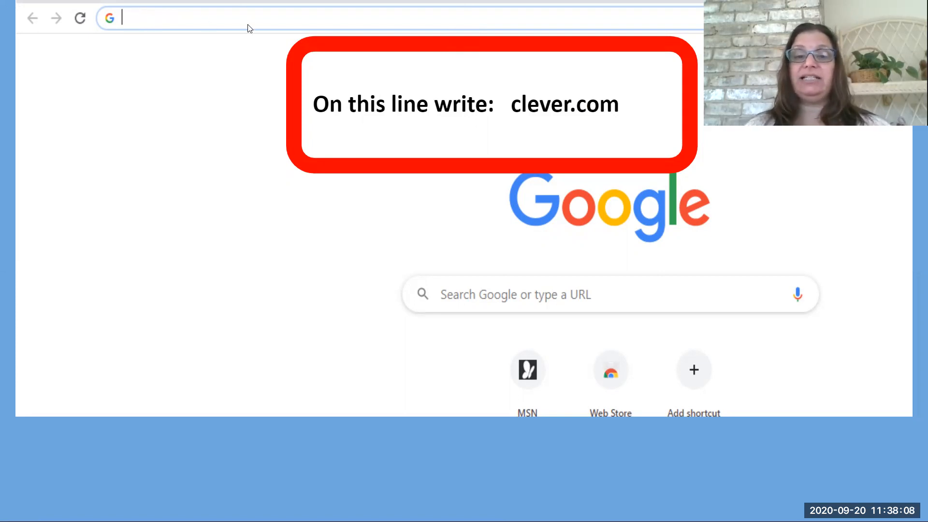
pyautogui.moveTo(192, 141)
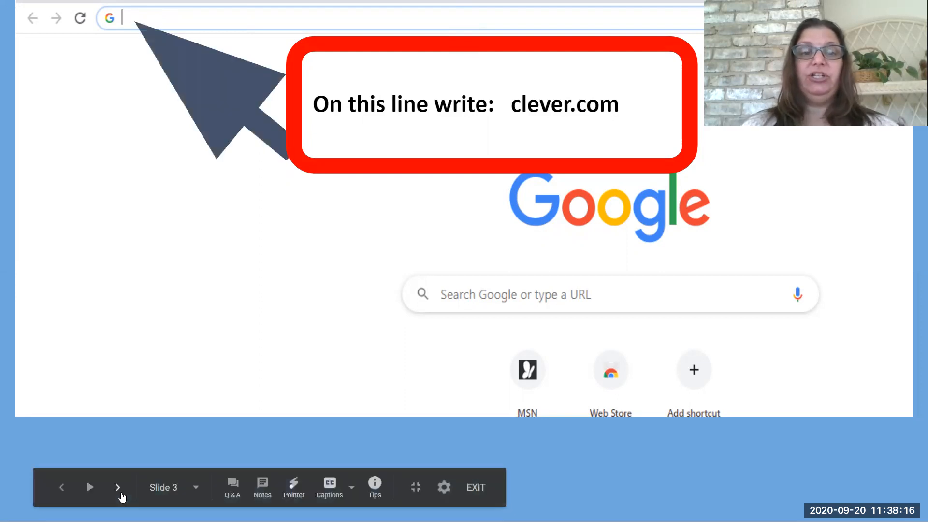
pyautogui.click(117, 488)
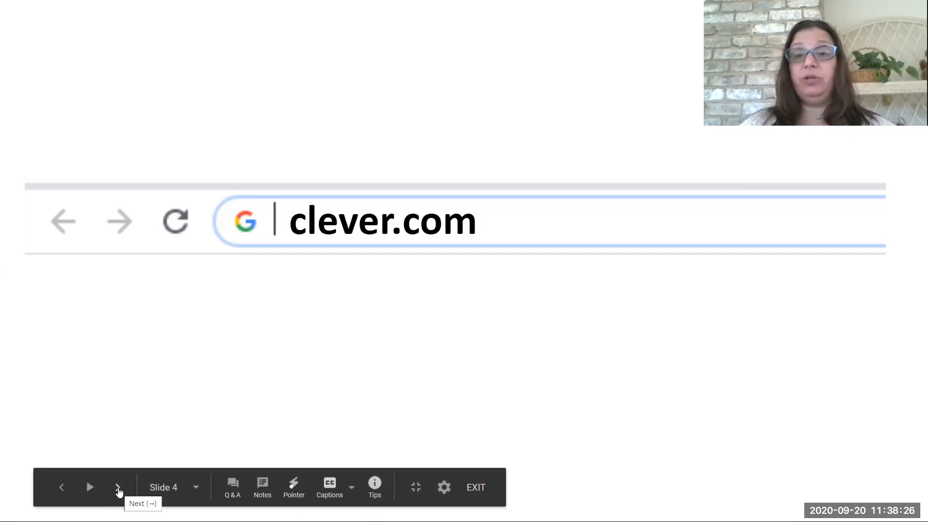
# Advance through the Clever homepage slide to slide 6 highlighting Log in as a student and Teacher or Staff
pyautogui.click(118, 488)
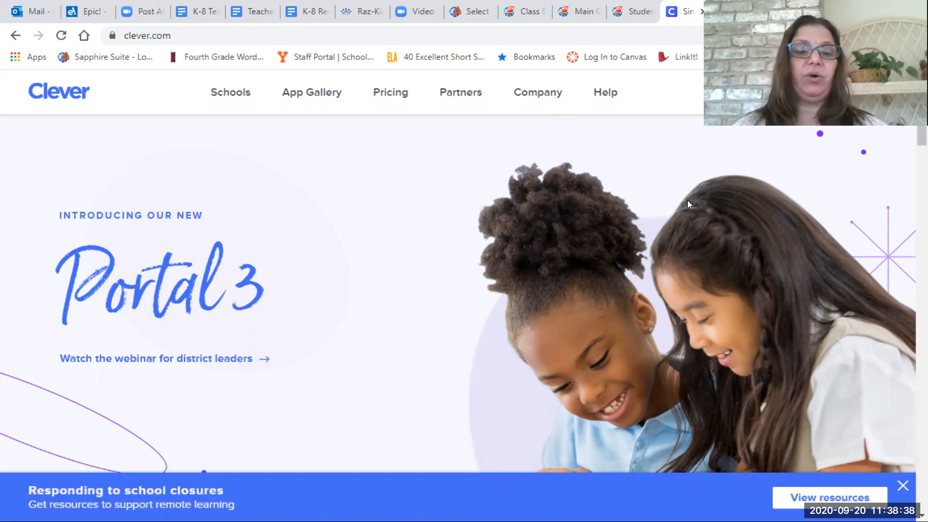
pyautogui.moveTo(613, 168)
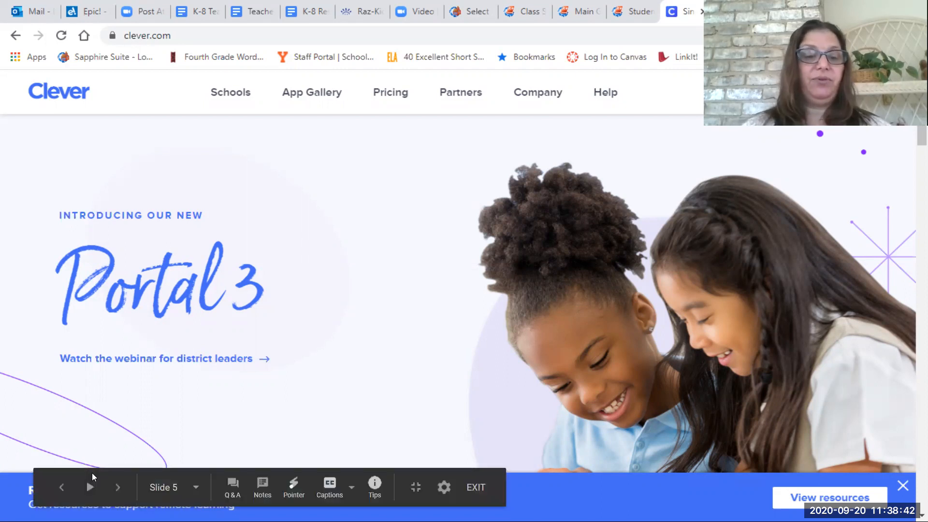
pyautogui.click(118, 486)
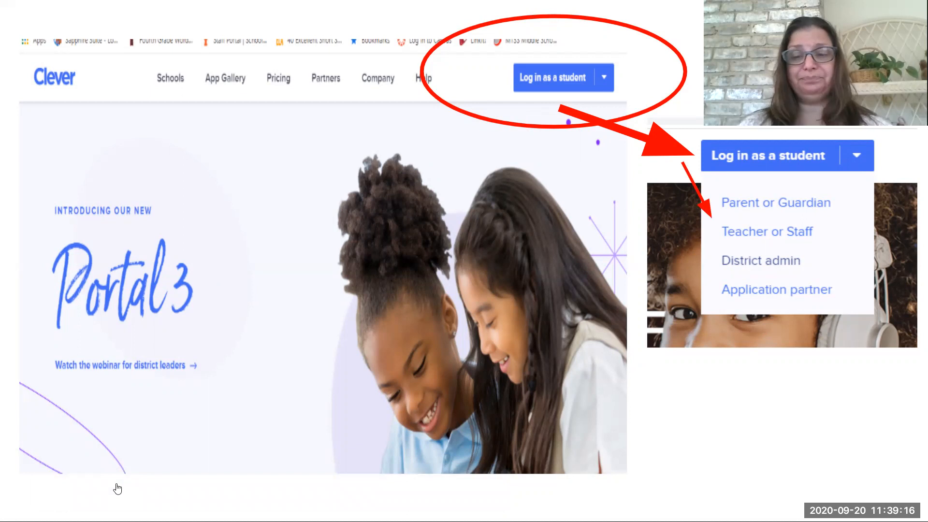
pyautogui.moveTo(117, 496)
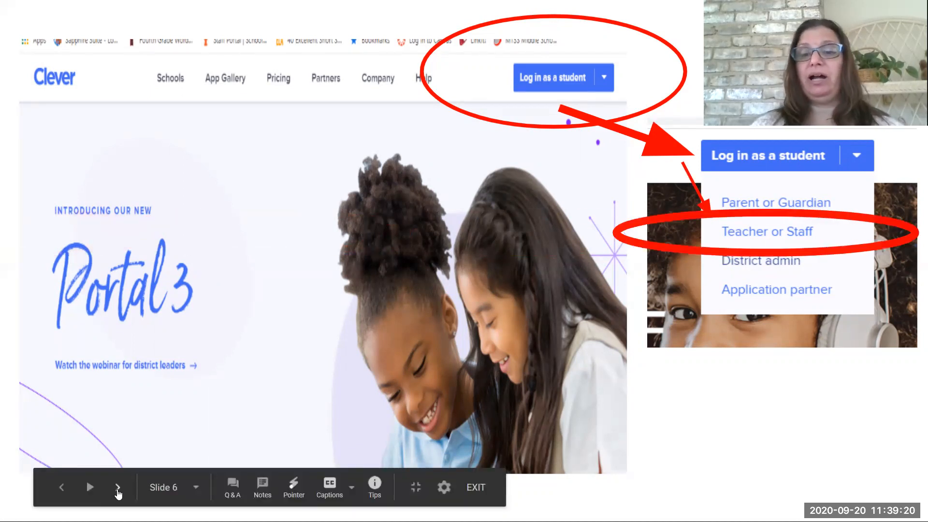
# Advance through slides 7 and 8 on searching York City School District to the slide 9 login form
pyautogui.click(118, 487)
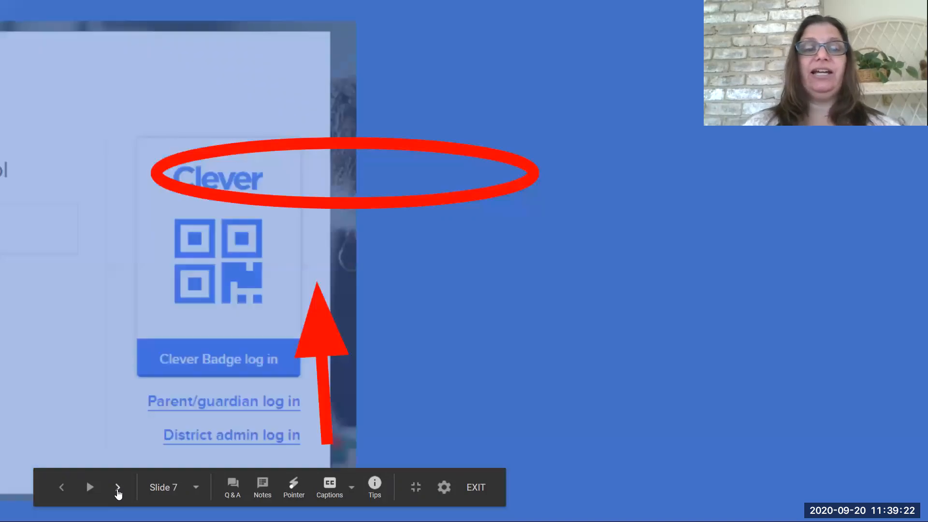
pyautogui.click(118, 487)
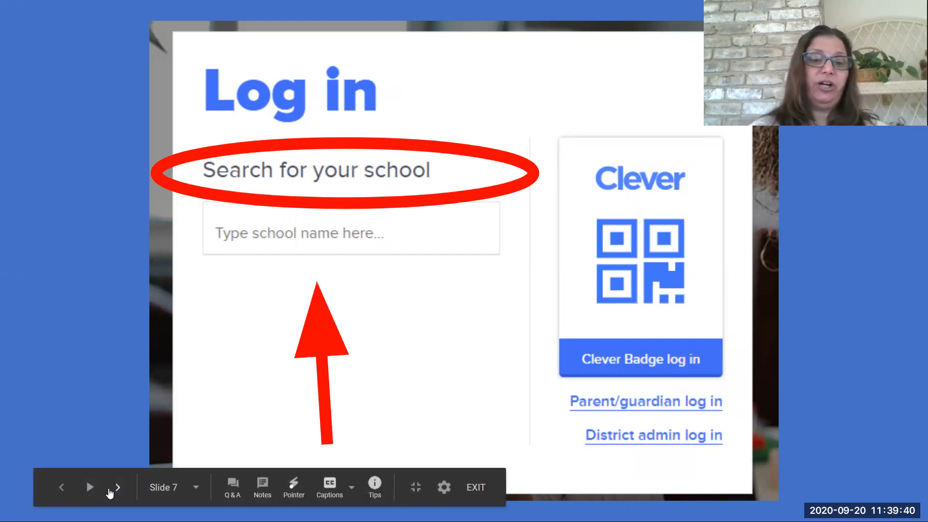
pyautogui.click(117, 488)
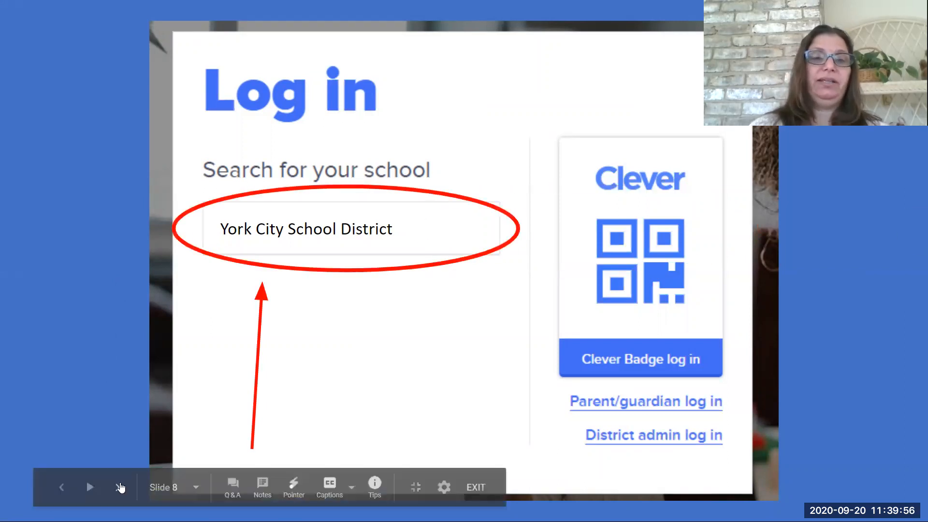
pyautogui.click(89, 487)
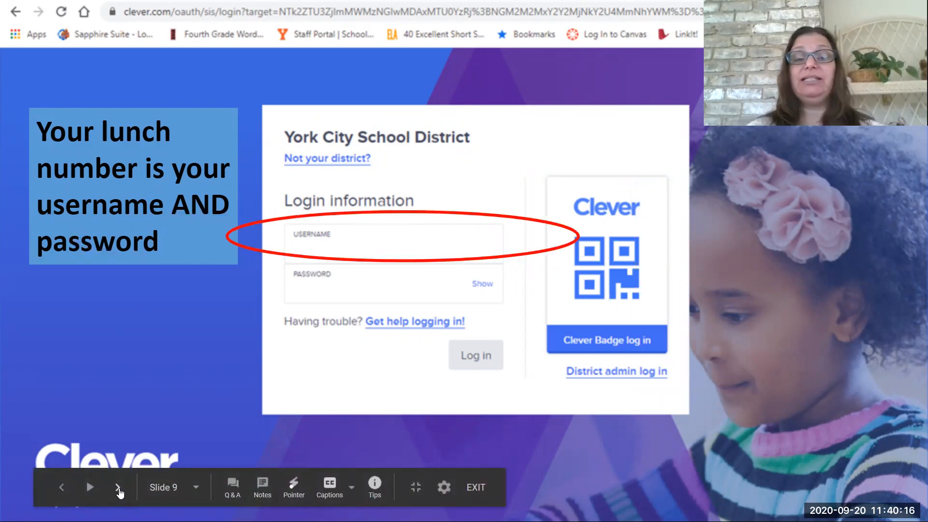
# Play the slide 9 animation circling the password field beneath the circled username field
pyautogui.click(118, 487)
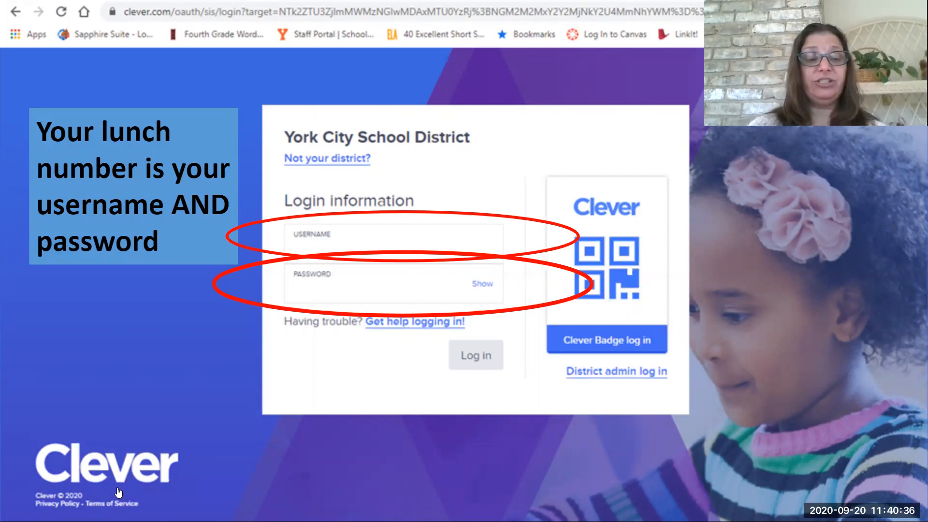
pyautogui.moveTo(118, 491)
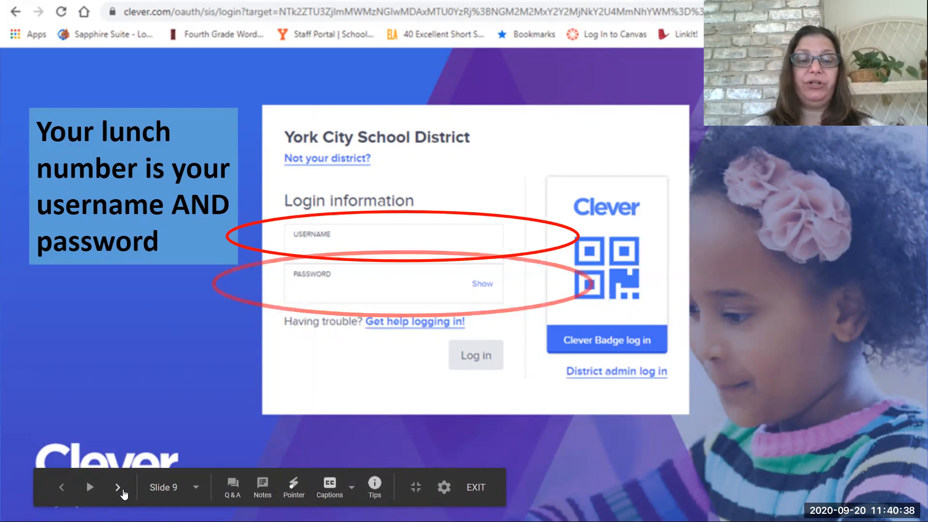
# Advance to slide 10 showing the Clever student dashboard with Teacher Pages and Local Apps
pyautogui.click(118, 488)
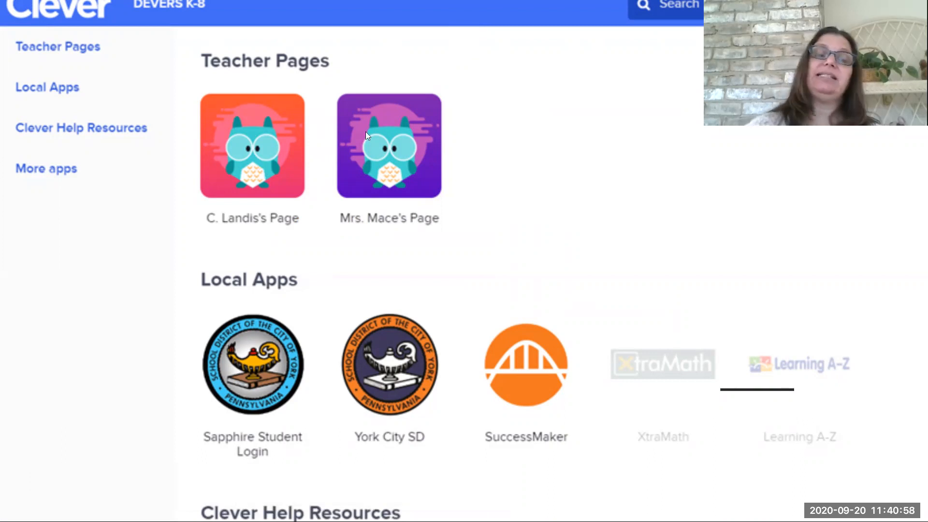
pyautogui.moveTo(159, 389)
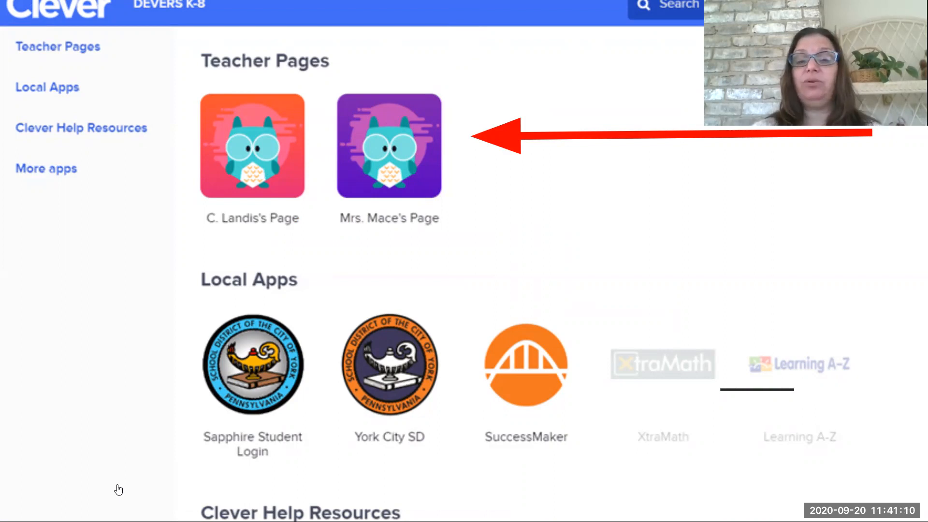
pyautogui.moveTo(117, 490)
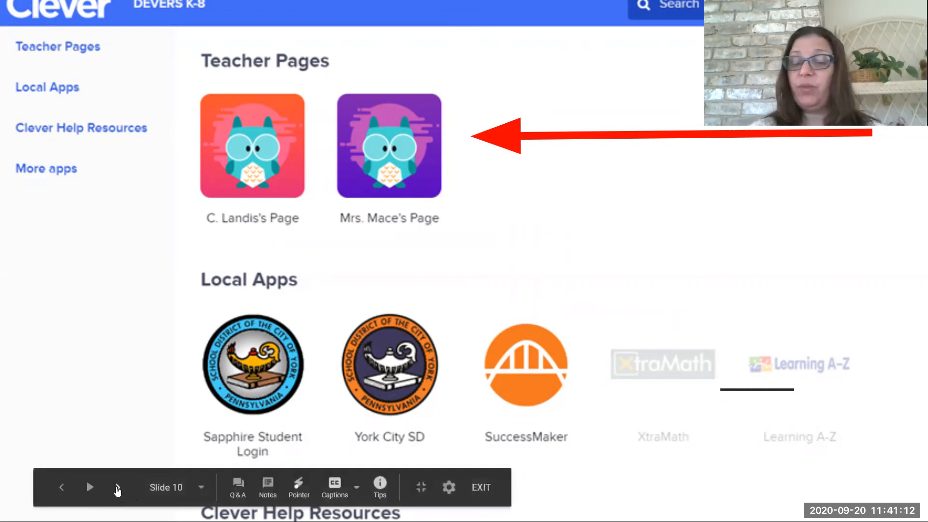
pyautogui.moveTo(117, 488)
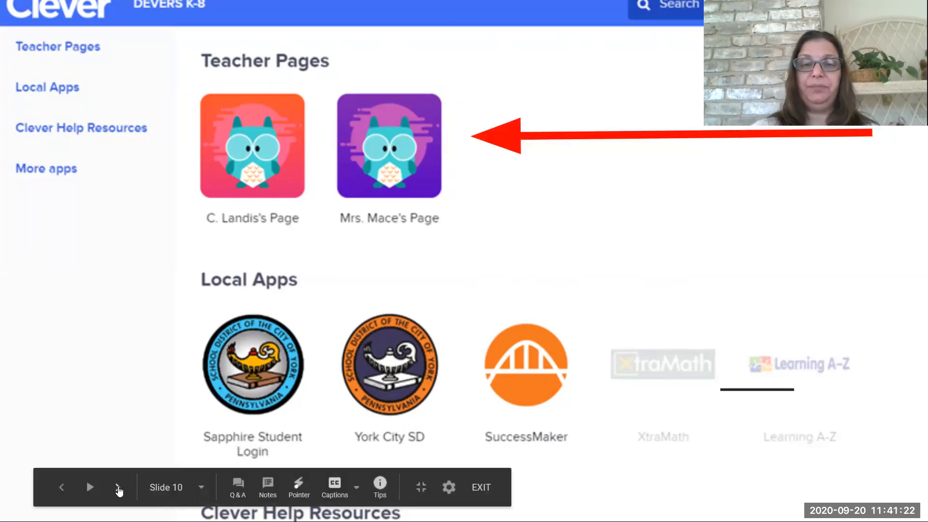
# Advance to slide 11, the Fourth Grade ELA class page with saved announcements and the Zoom link
pyautogui.click(118, 487)
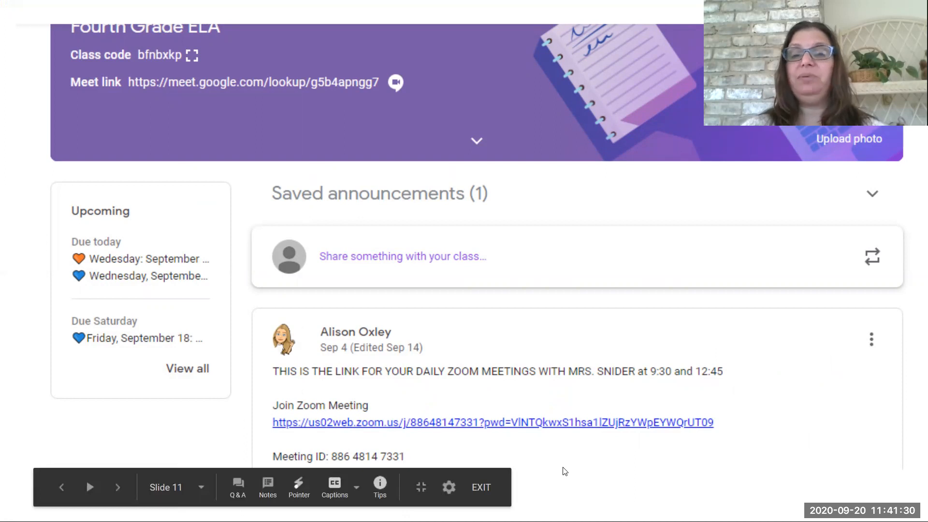
pyautogui.moveTo(539, 243)
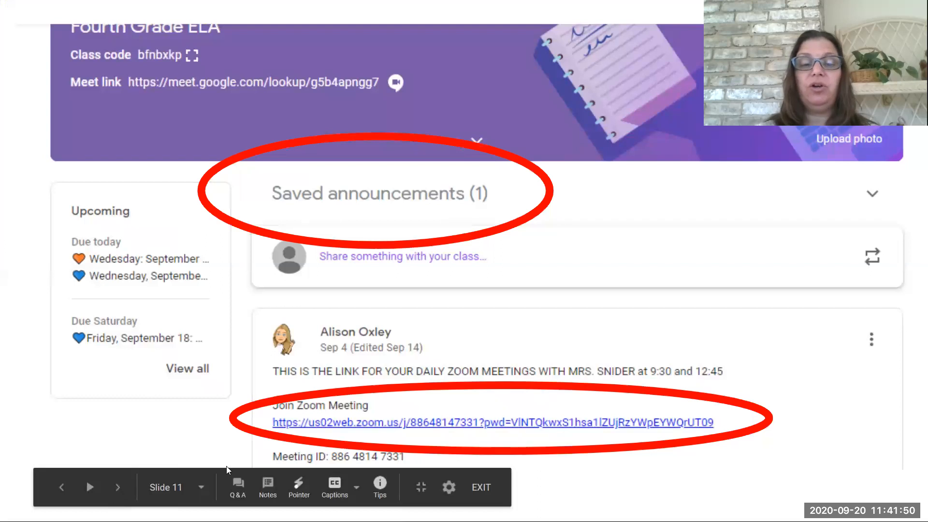
pyautogui.moveTo(480, 349)
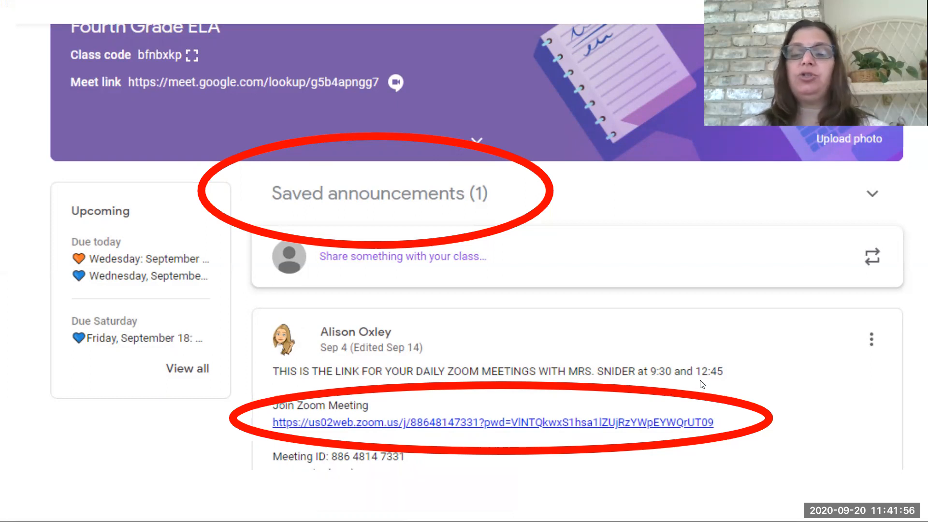
pyautogui.moveTo(636, 382)
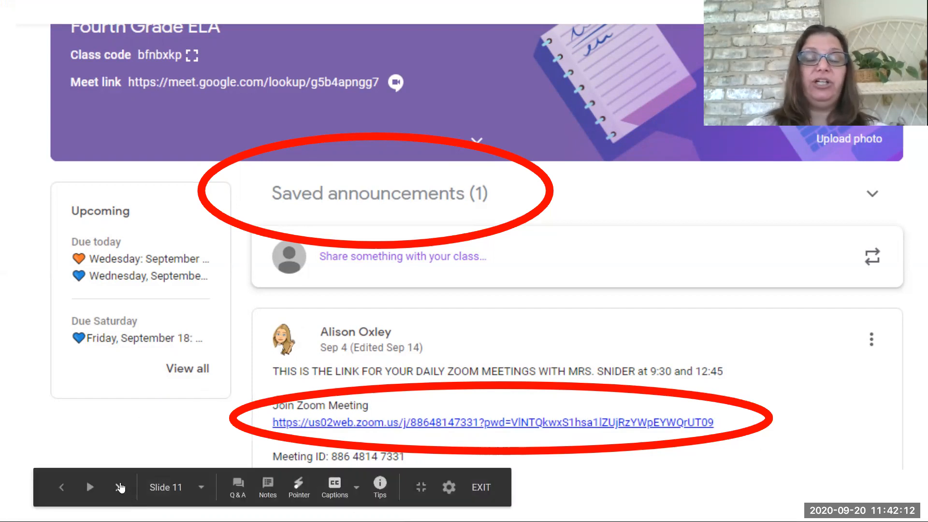
pyautogui.moveTo(120, 487)
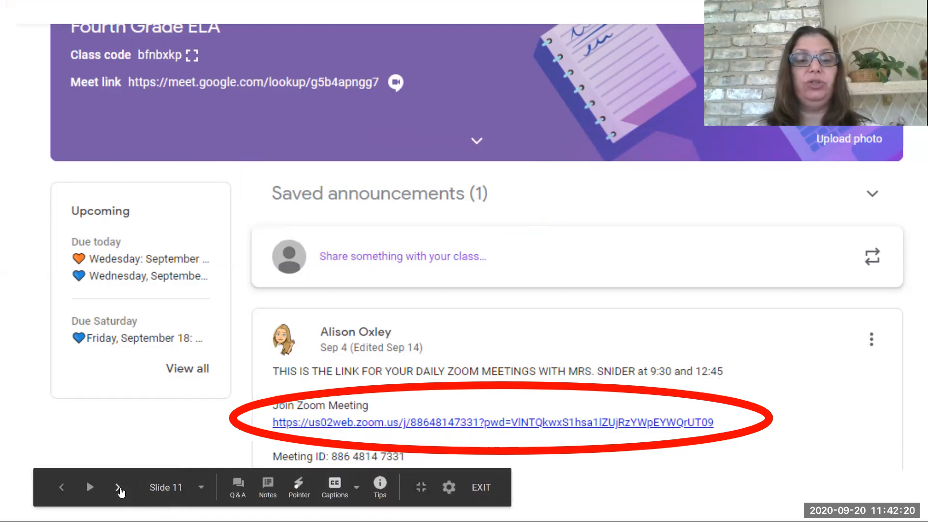
# Step back then forward through the classroom page slide to slide 12, revealing the app launcher with Google Classroom circled
pyautogui.click(119, 488)
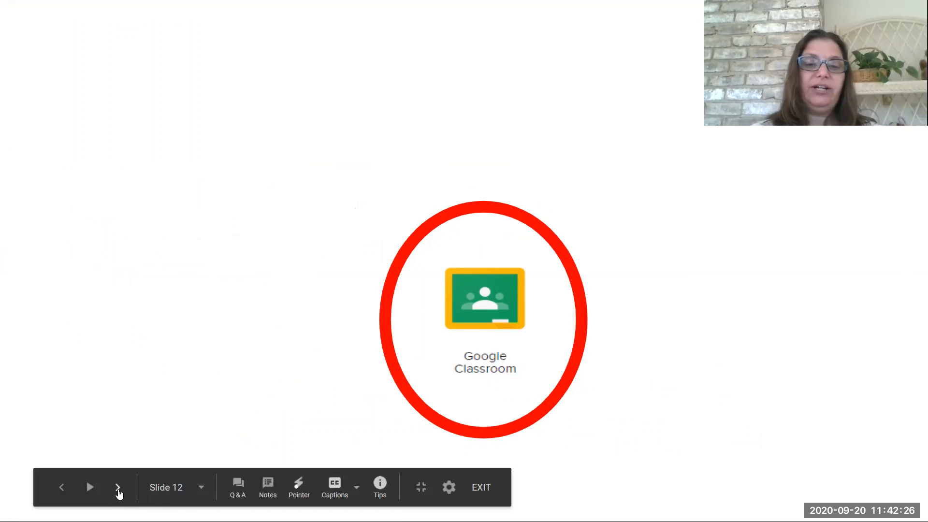
pyautogui.click(118, 488)
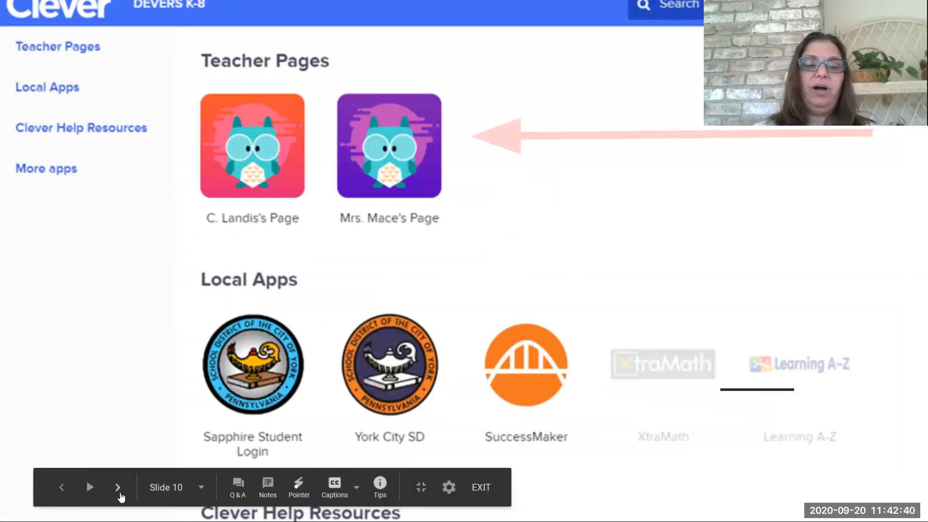
pyautogui.click(118, 488)
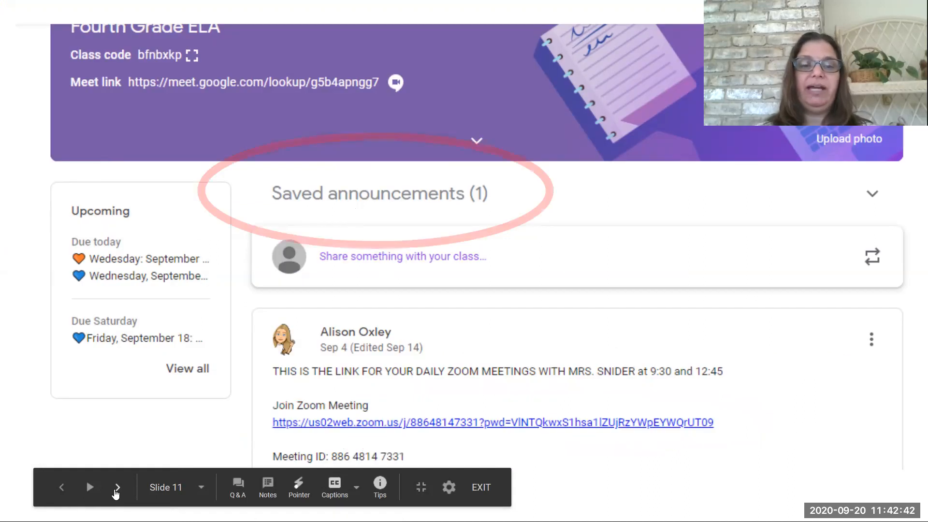
pyautogui.click(117, 487)
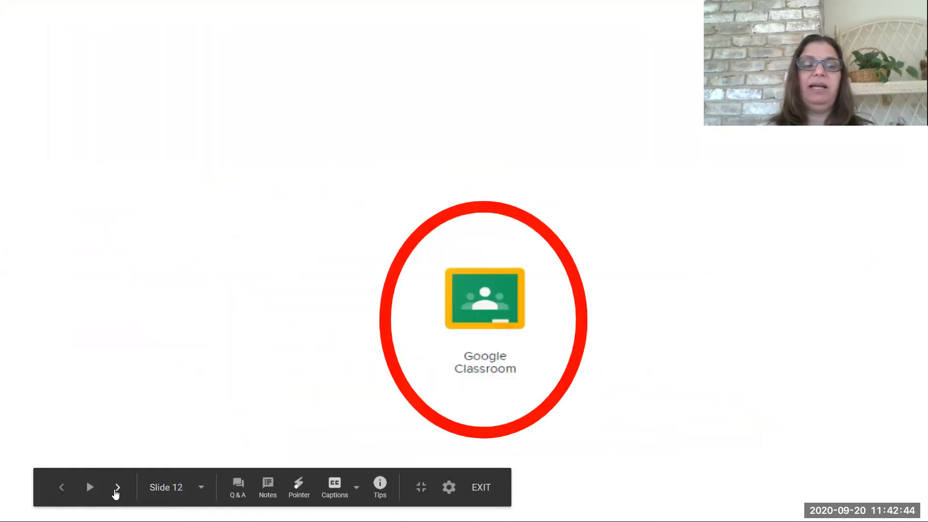
pyautogui.click(117, 487)
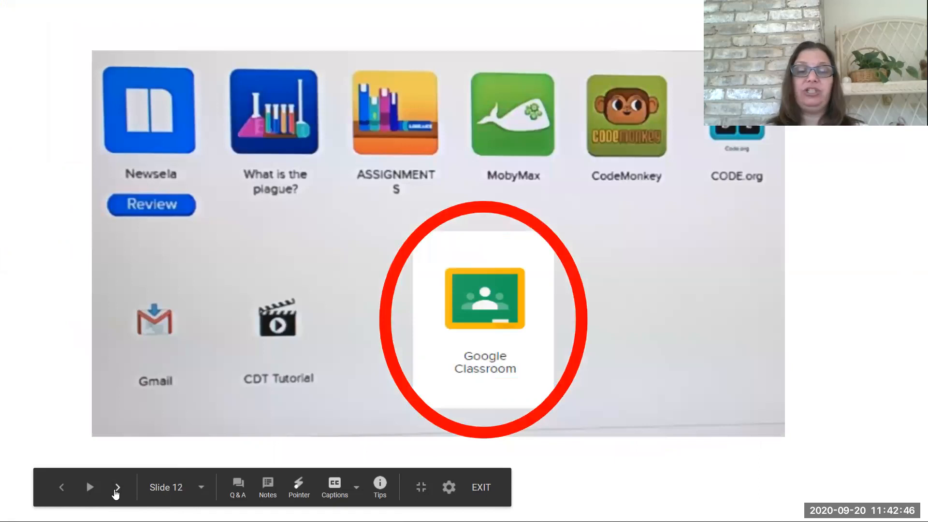
pyautogui.moveTo(648, 220)
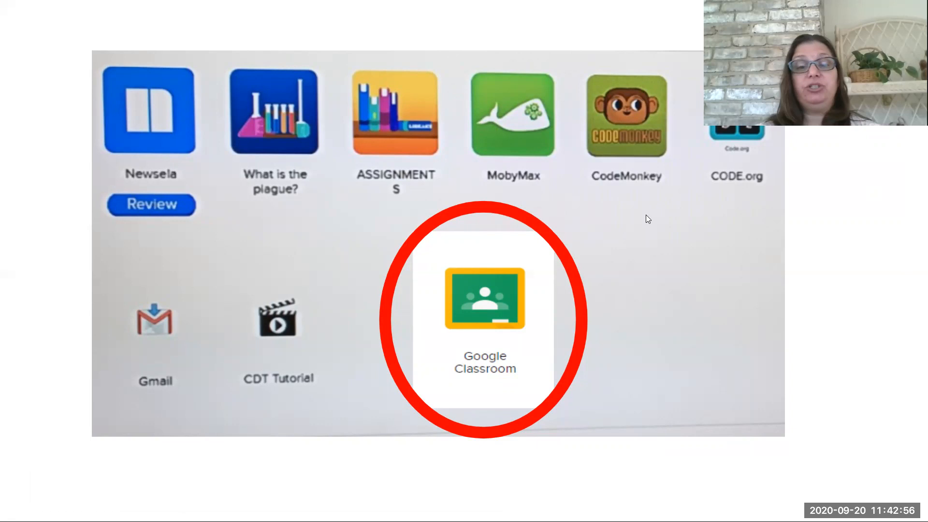
pyautogui.moveTo(122, 489)
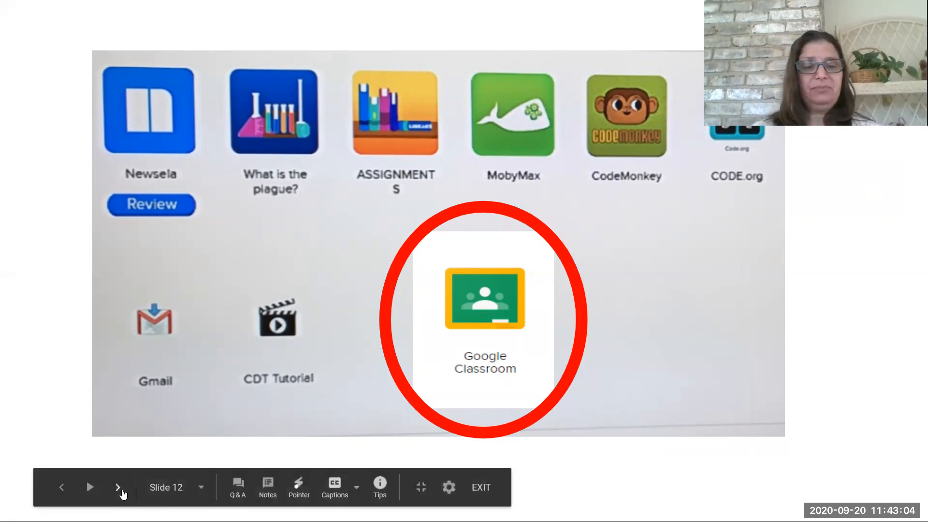
pyautogui.moveTo(118, 486)
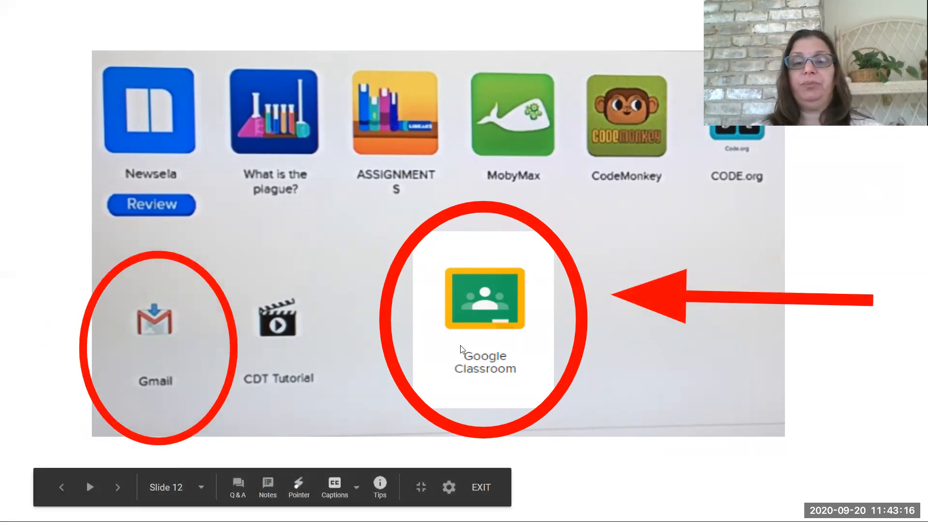
pyautogui.moveTo(458, 319)
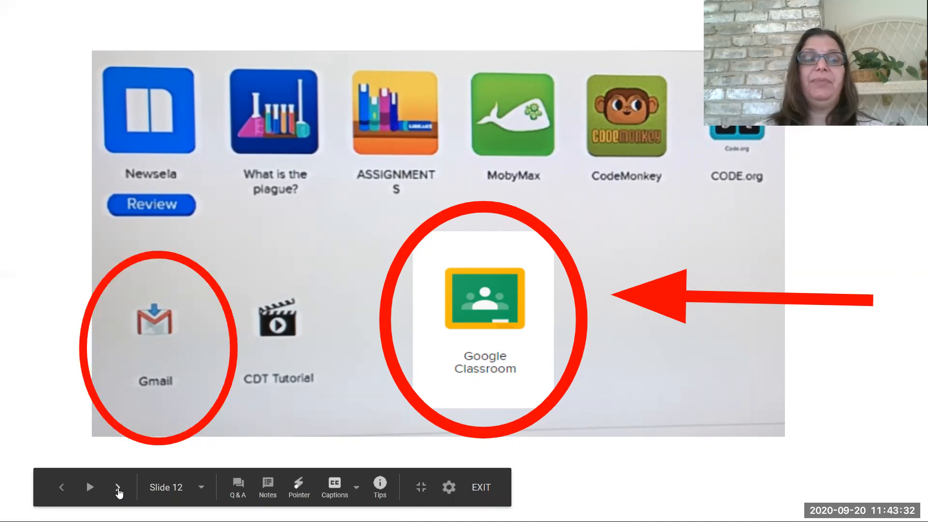
# Advance to slide 13 showing the Google sign-in page beside the Google Classroom icon
pyautogui.click(118, 487)
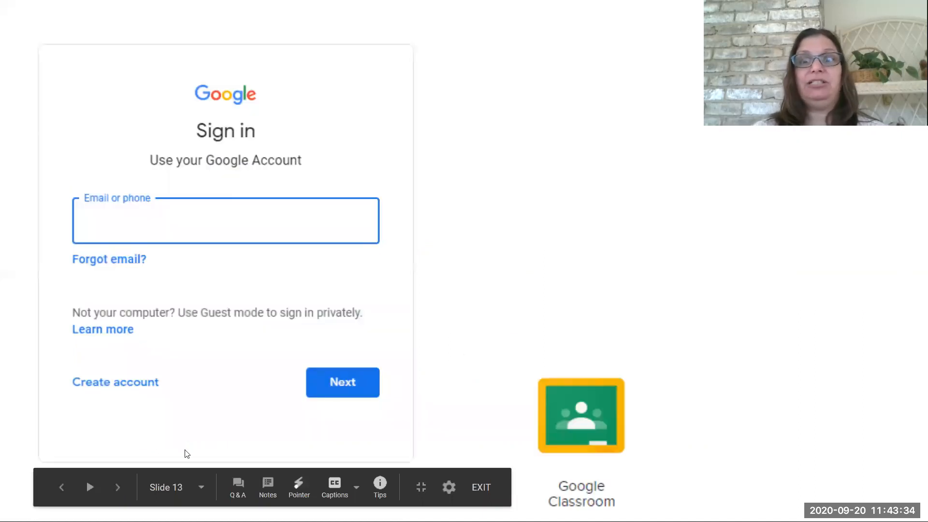
pyautogui.moveTo(571, 413)
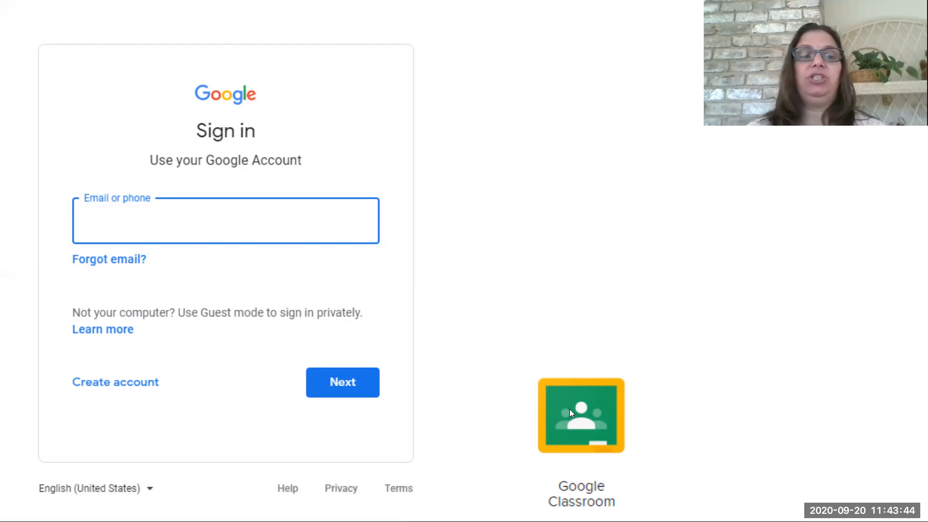
pyautogui.moveTo(667, 261)
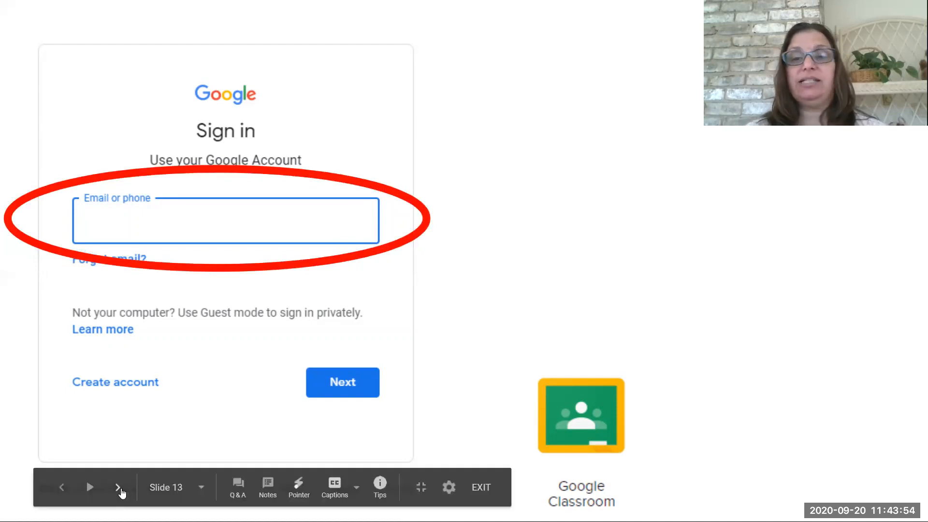
pyautogui.moveTo(689, 296)
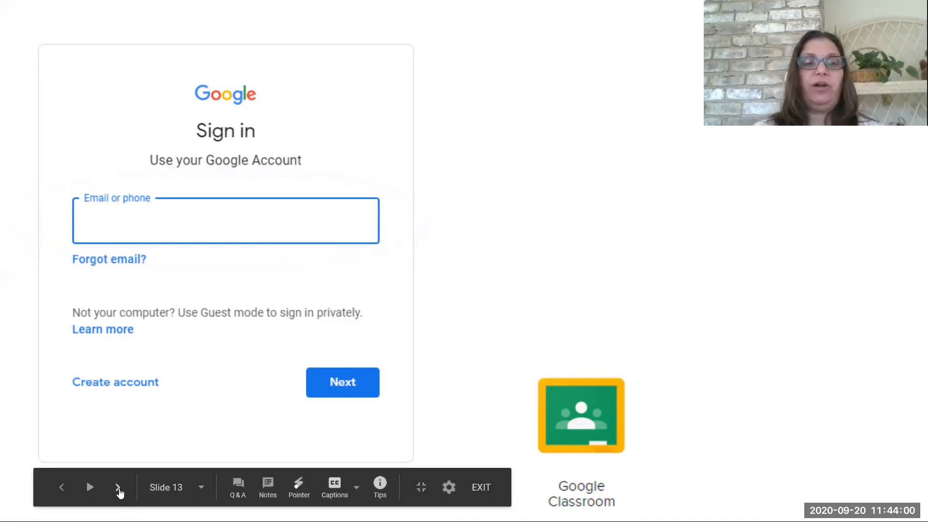
pyautogui.click(119, 488)
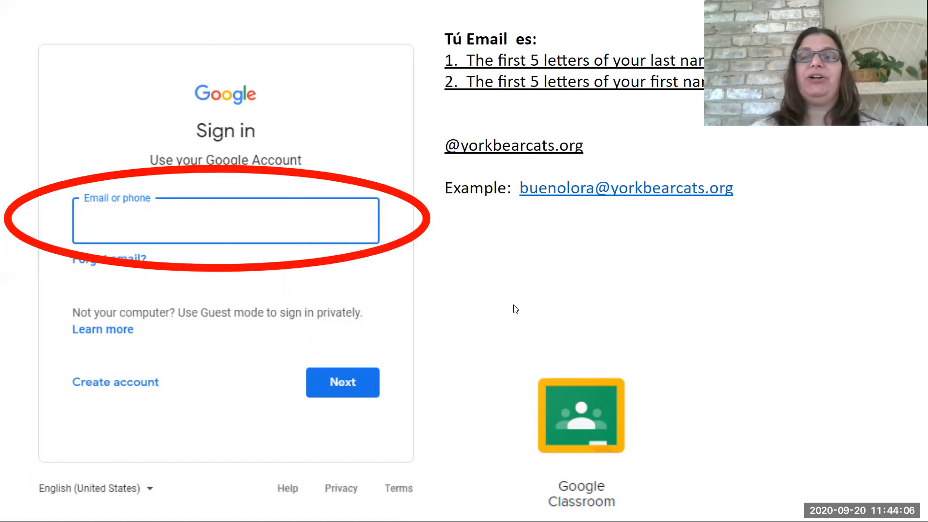
pyautogui.moveTo(520, 314)
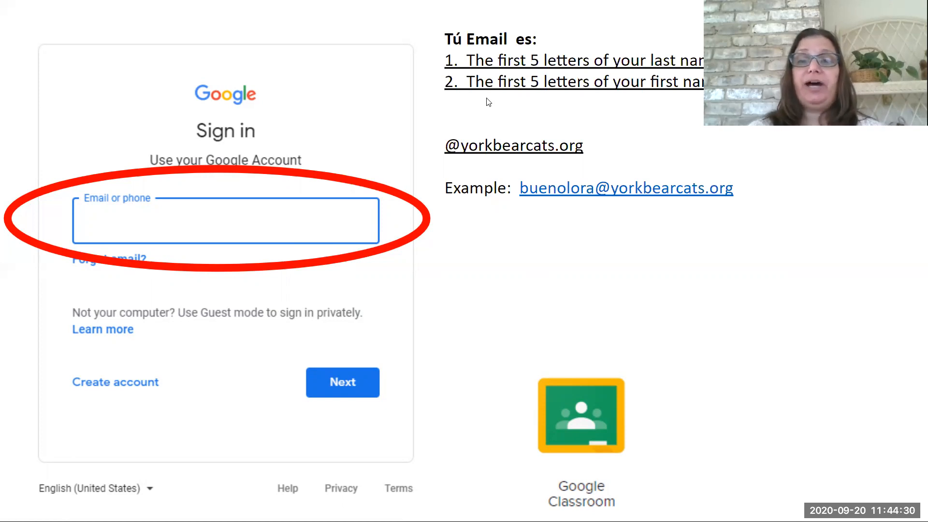
pyautogui.moveTo(461, 94)
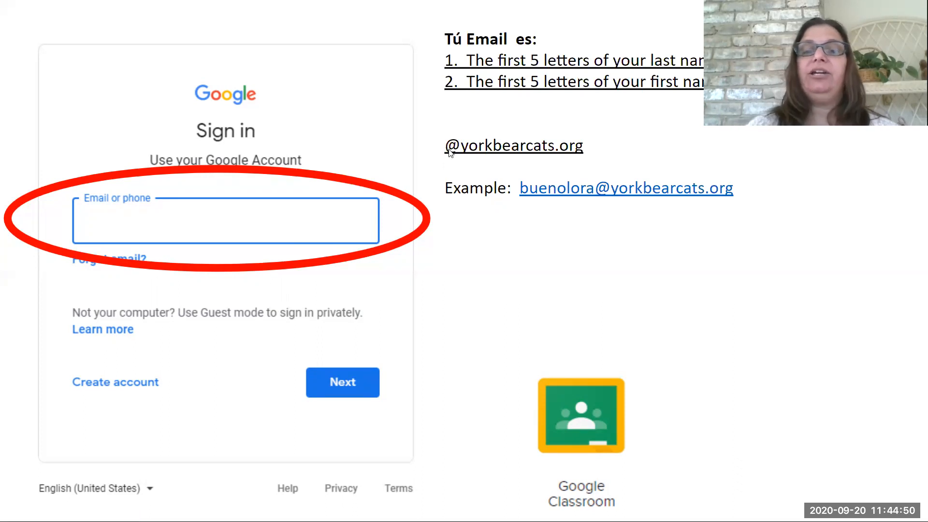
pyautogui.moveTo(449, 151)
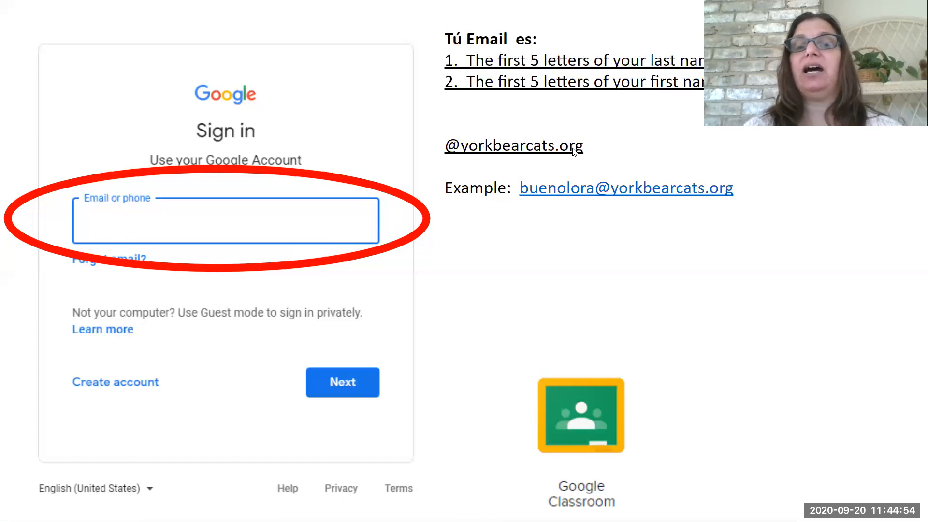
pyautogui.moveTo(628, 153)
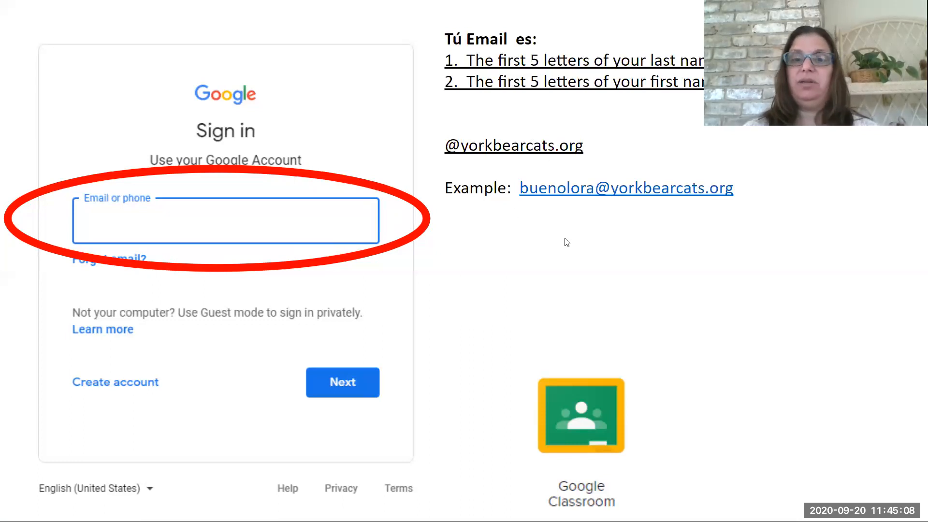
pyautogui.moveTo(521, 260)
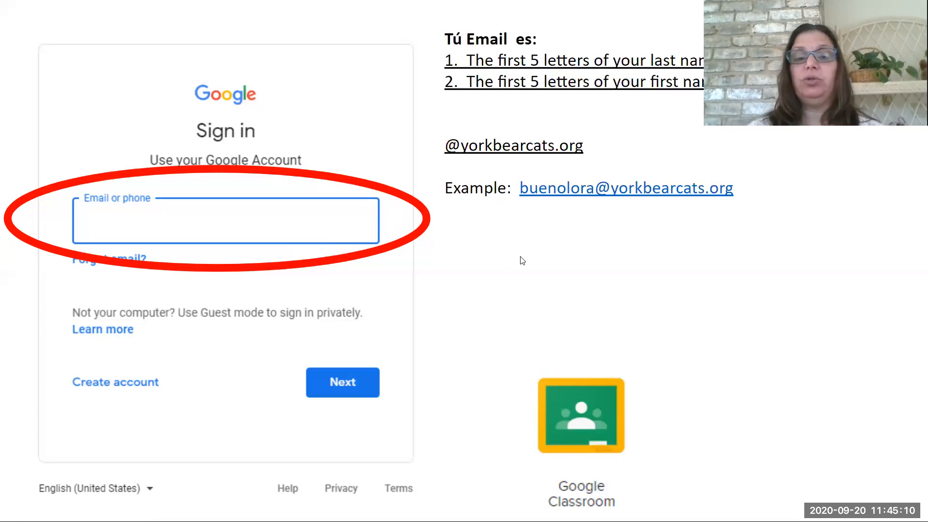
pyautogui.moveTo(672, 197)
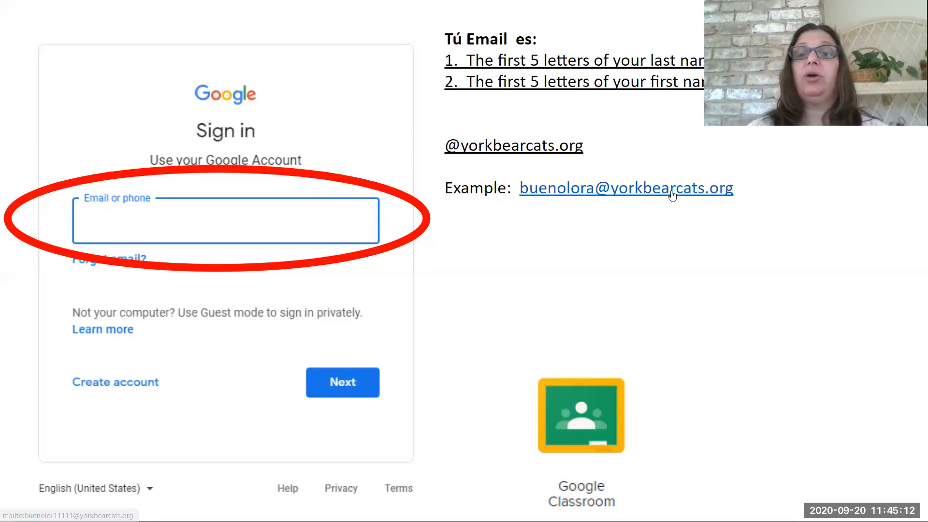
pyautogui.moveTo(614, 155)
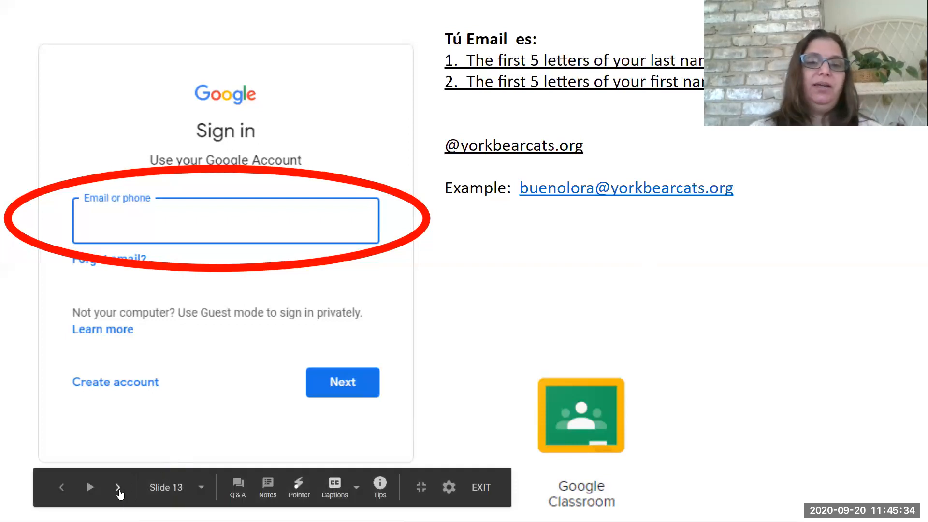
pyautogui.click(119, 488)
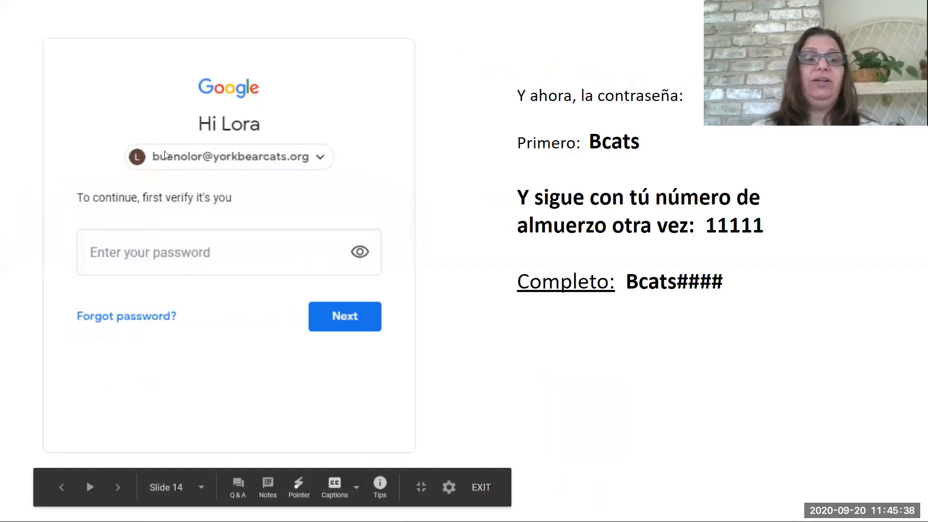
pyautogui.moveTo(241, 163)
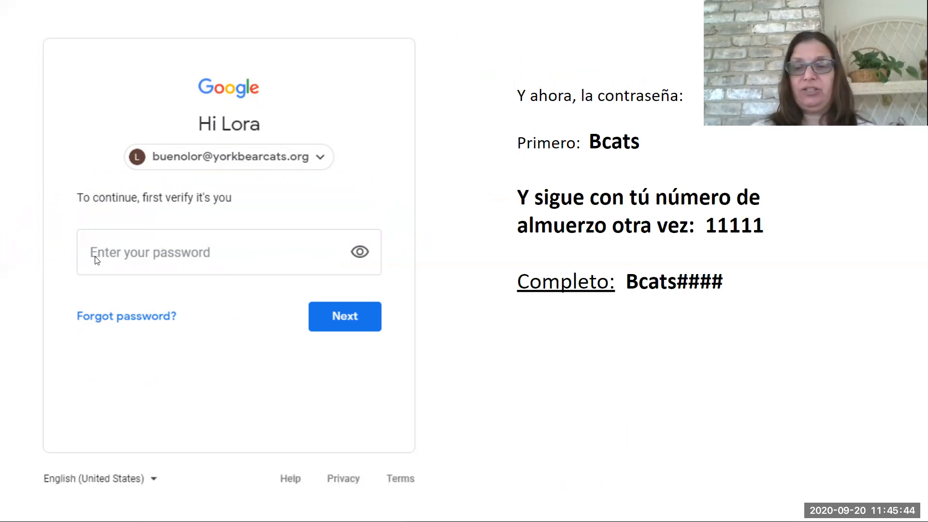
pyautogui.moveTo(514, 178)
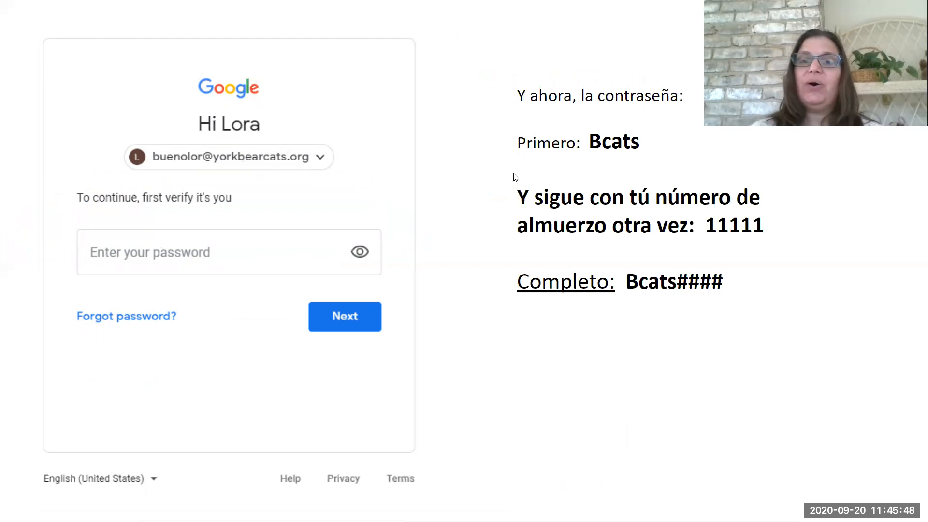
pyautogui.moveTo(530, 146)
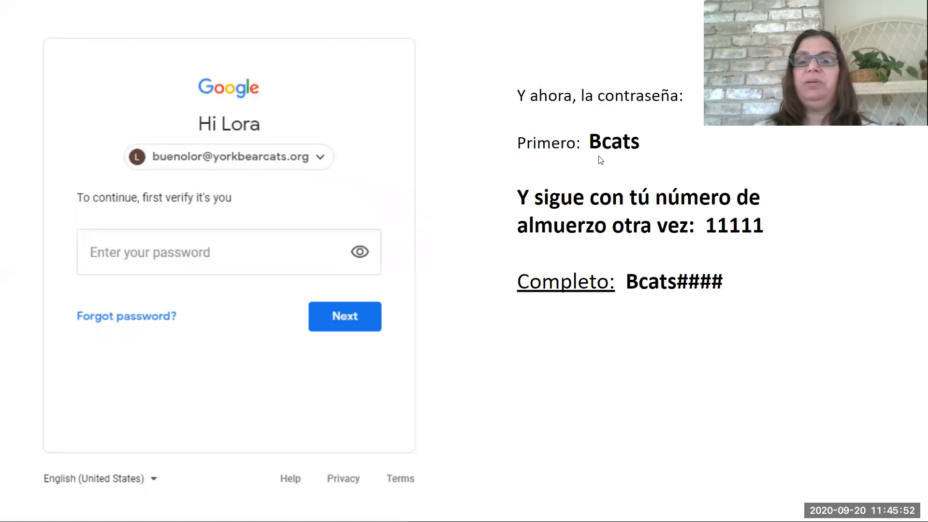
pyautogui.moveTo(661, 164)
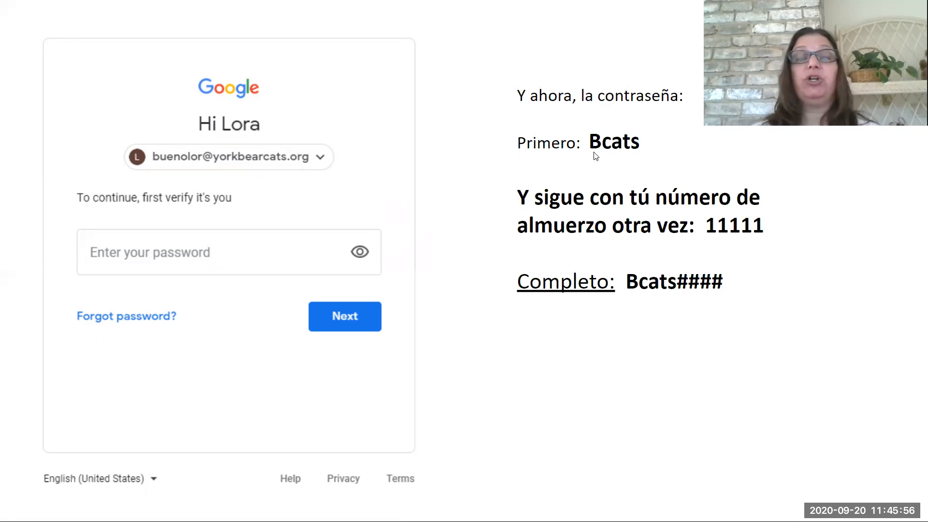
pyautogui.moveTo(610, 155)
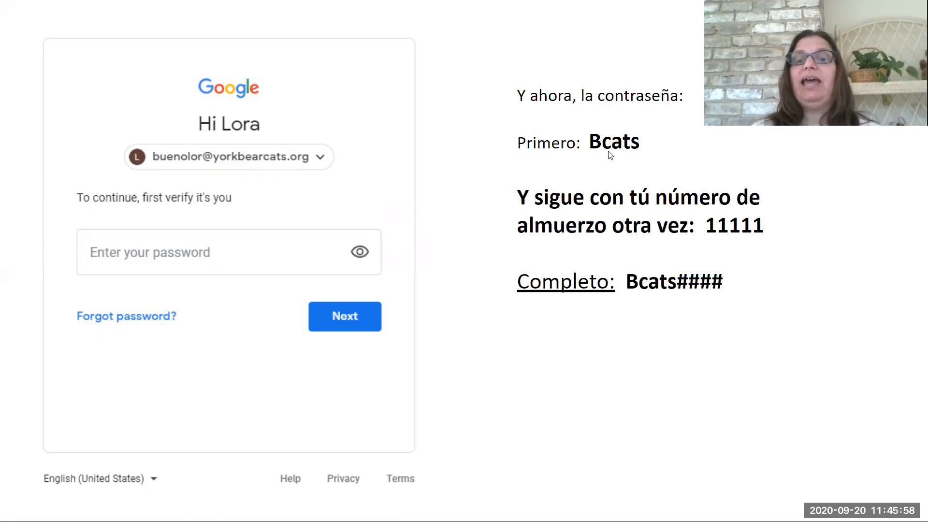
pyautogui.moveTo(599, 161)
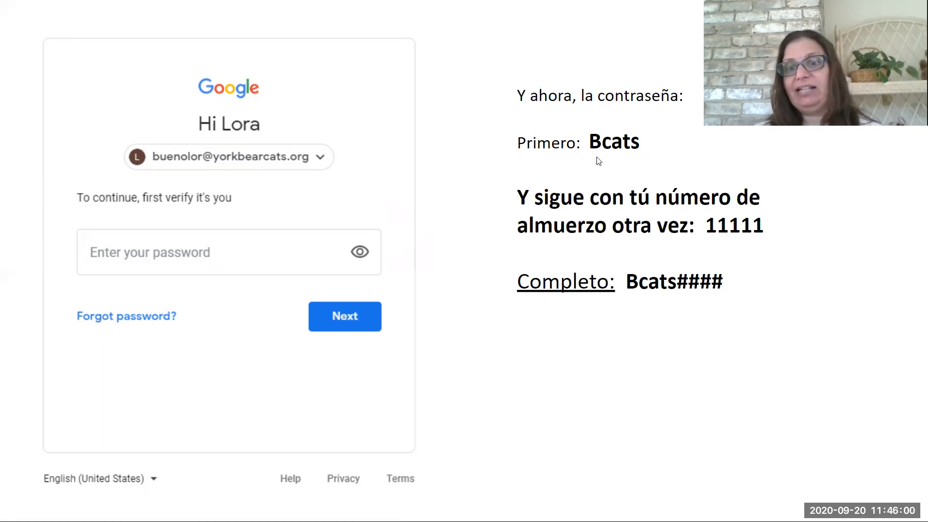
pyautogui.moveTo(624, 158)
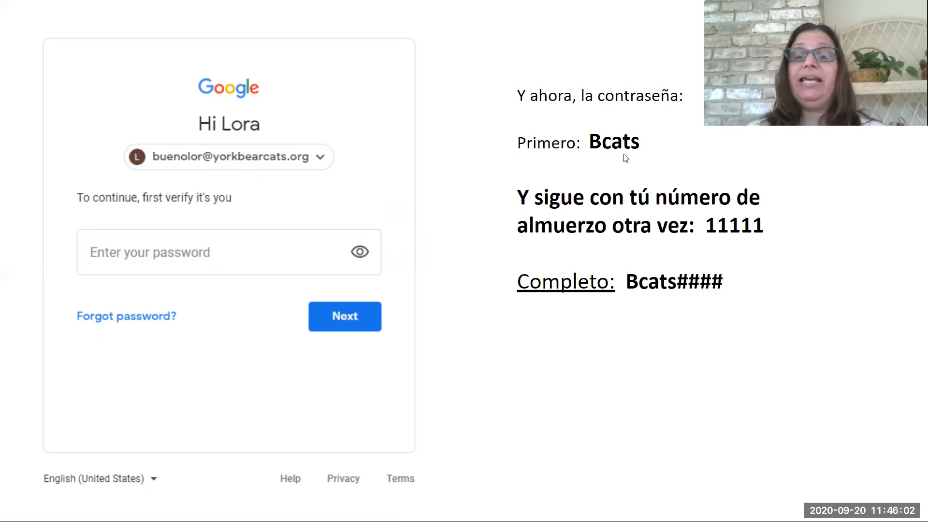
pyautogui.moveTo(723, 244)
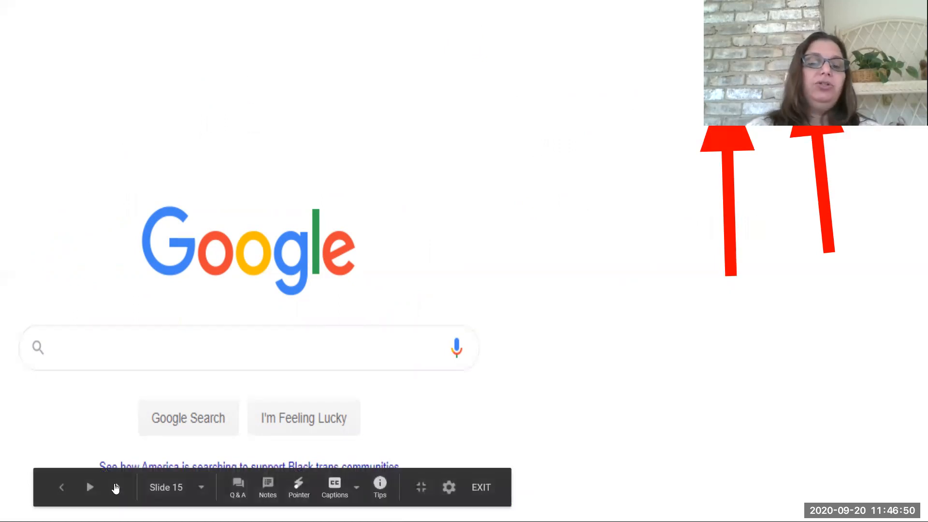
pyautogui.moveTo(117, 488)
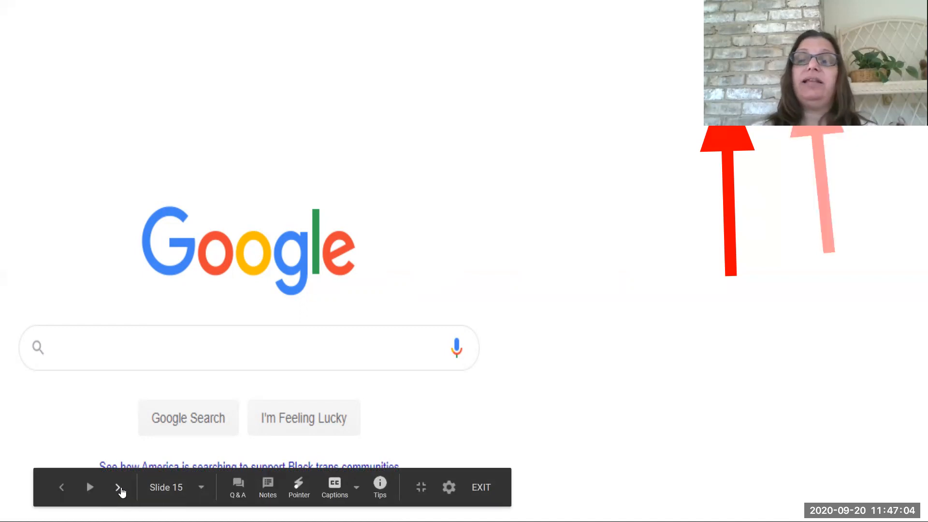
# Advance to slide 16 showing the Google apps grid with Gmail and Classroom
pyautogui.click(118, 487)
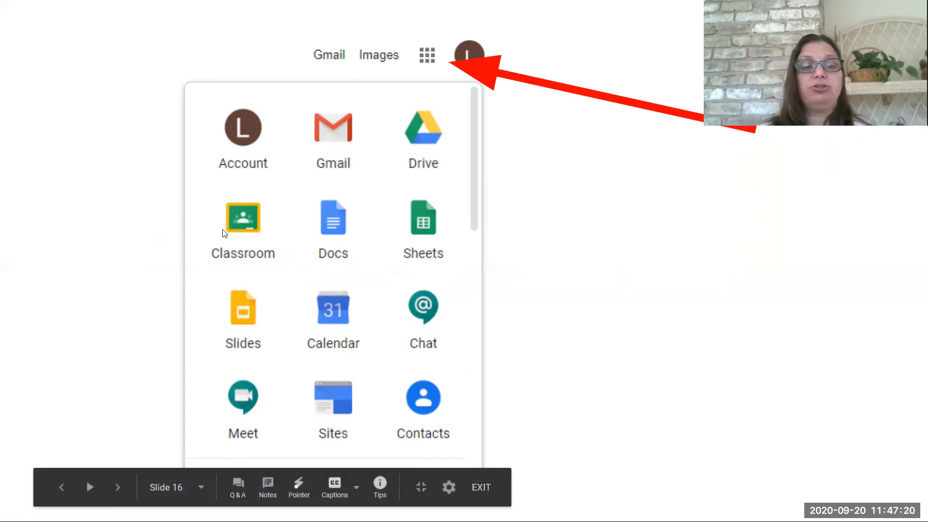
pyautogui.moveTo(114, 241)
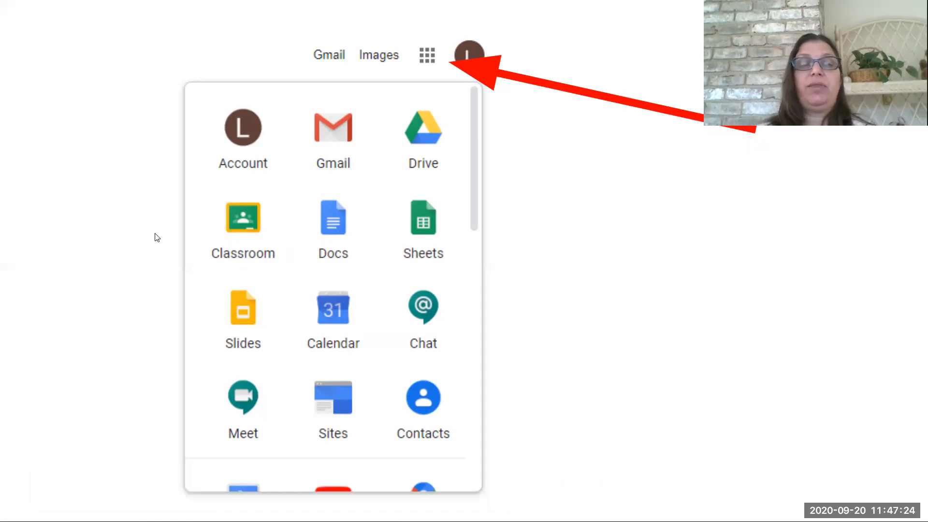
pyautogui.moveTo(315, 220)
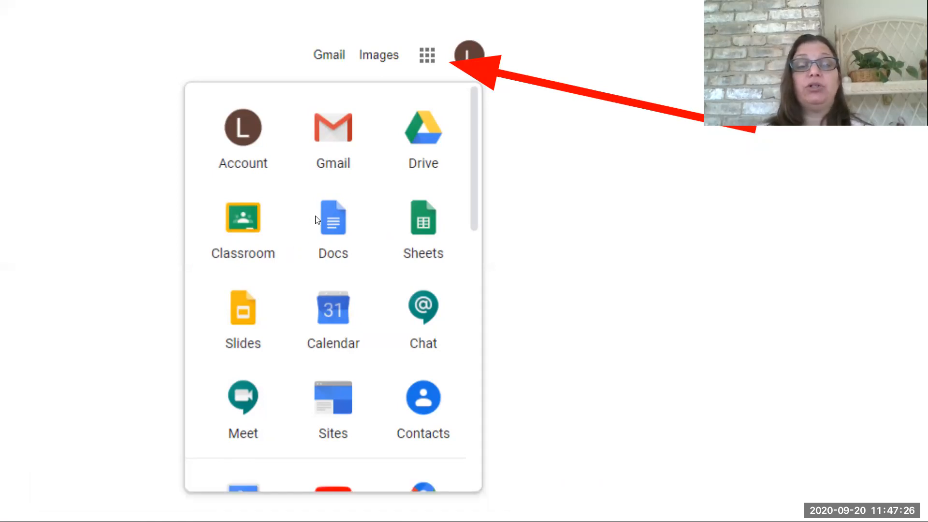
pyautogui.moveTo(506, 252)
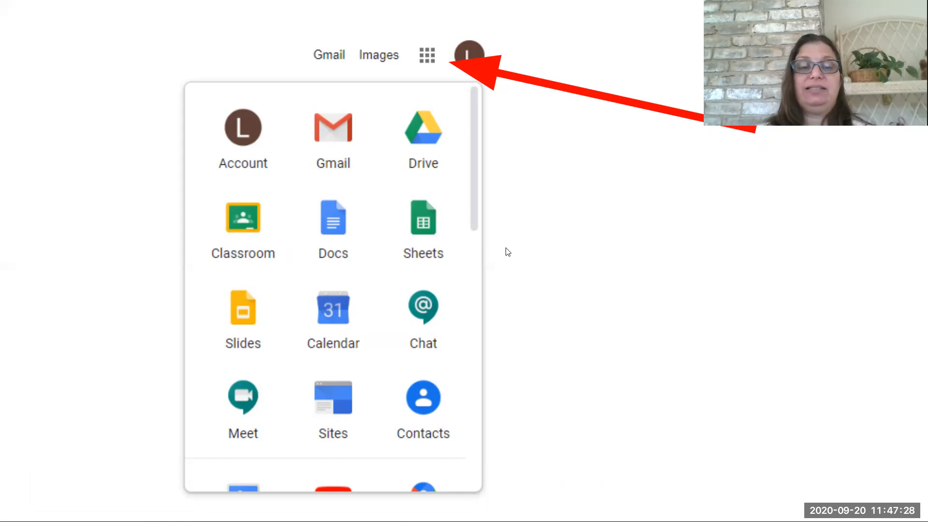
pyautogui.moveTo(313, 255)
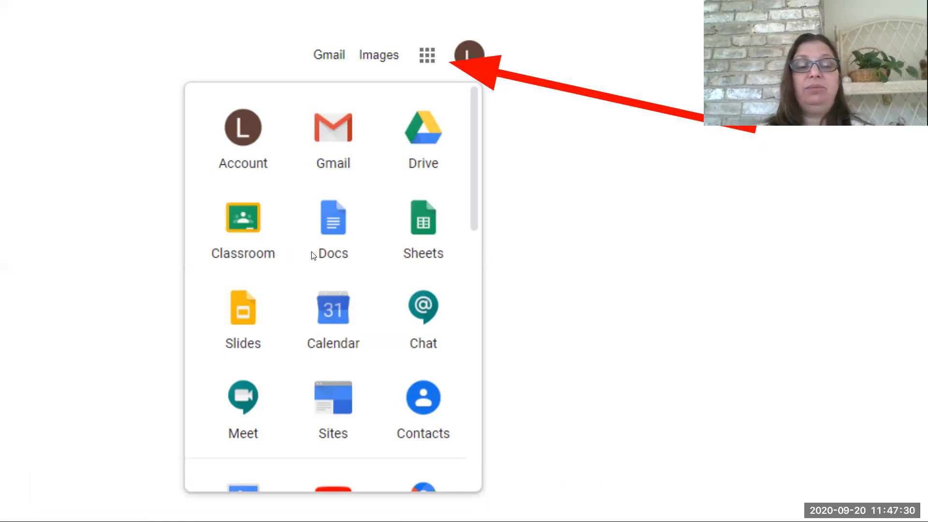
pyautogui.moveTo(109, 366)
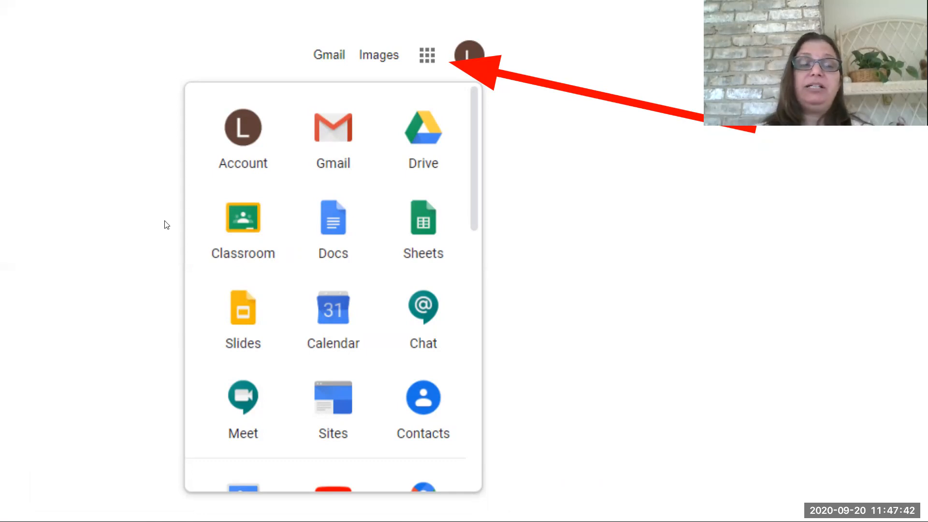
pyautogui.moveTo(148, 226)
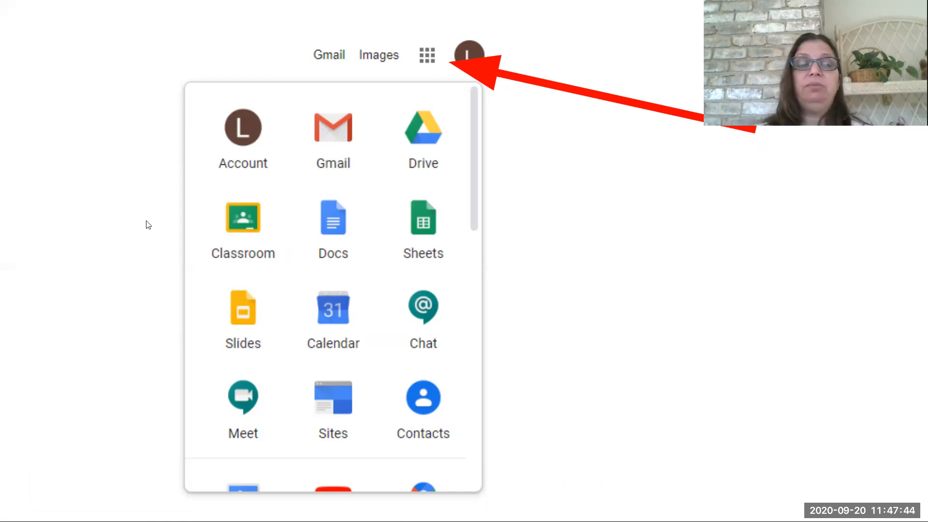
pyautogui.moveTo(122, 487)
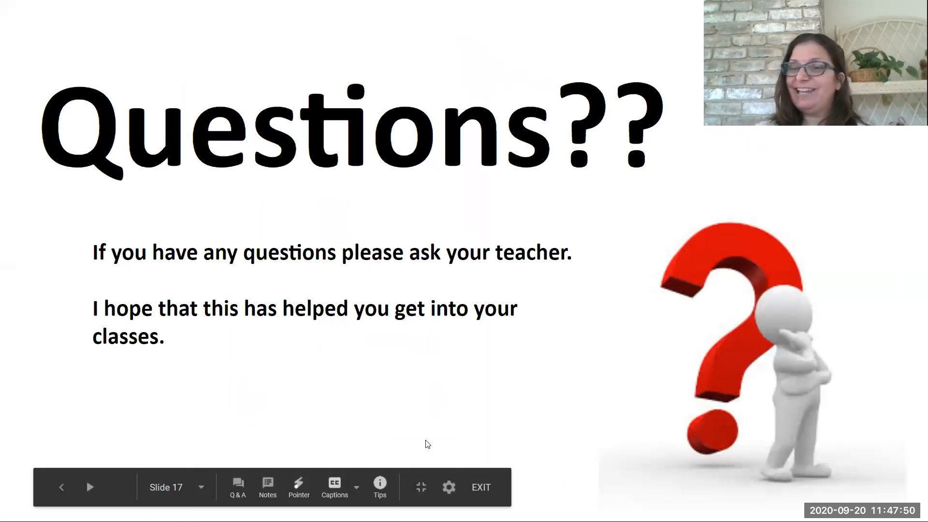
pyautogui.moveTo(834, 329)
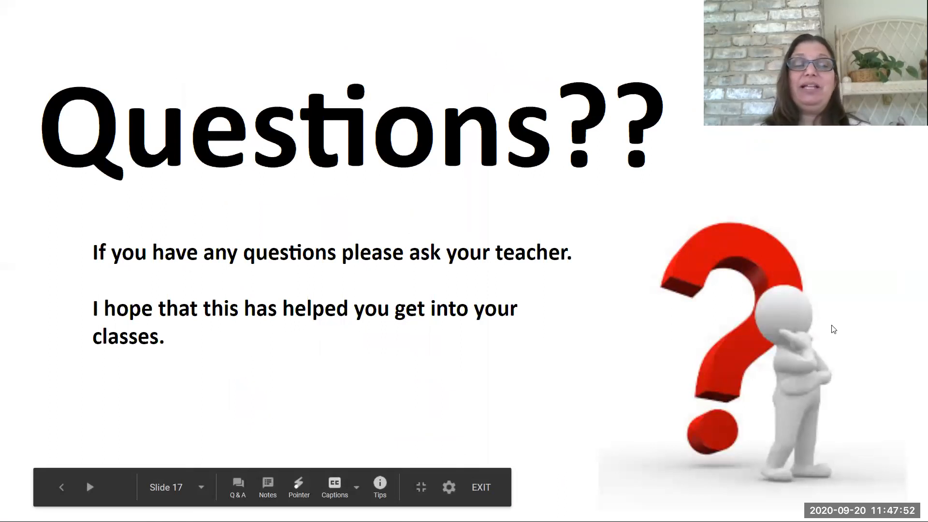